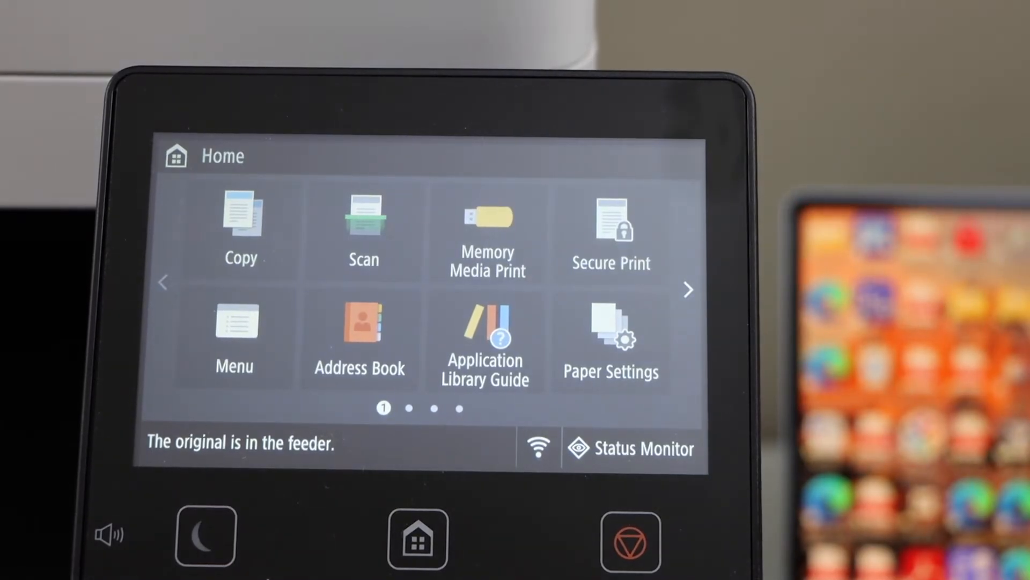
- Choose Scan on the printer's Home screen to reach the scan type list
click(364, 230)
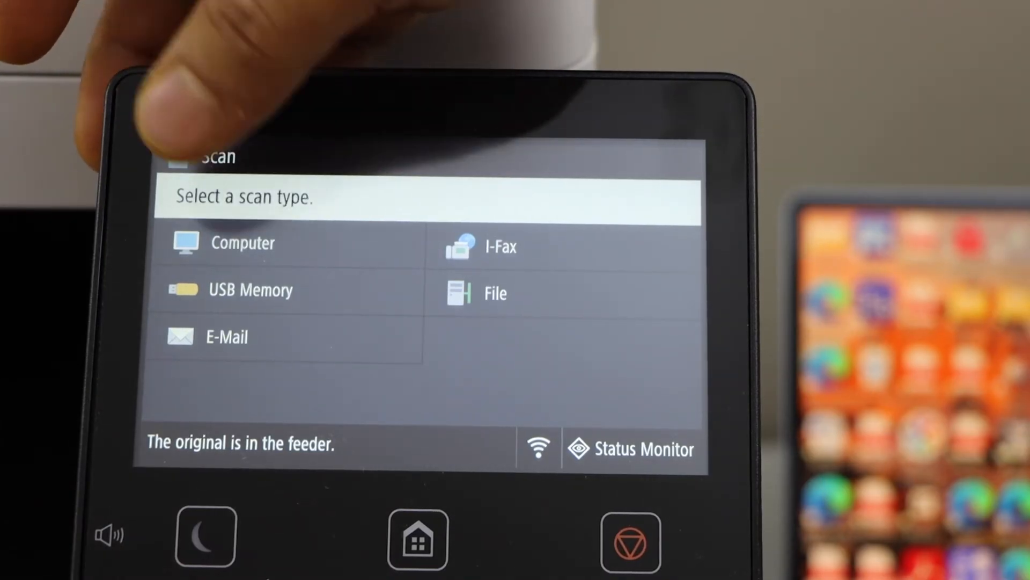
- Choose Computer as the scan type so a destination computer can be selected
click(243, 243)
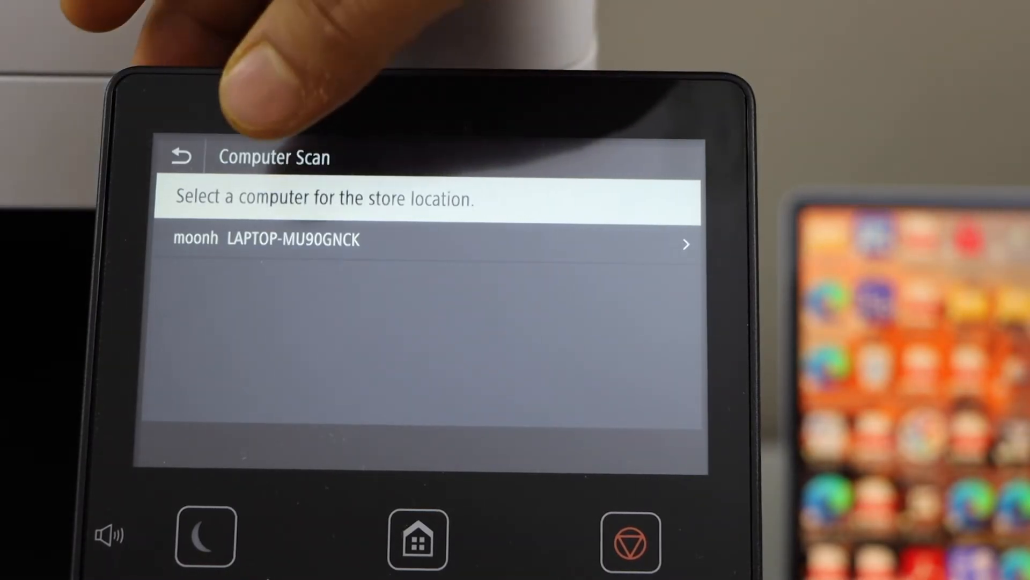
- Select the laptop as the scan's store location, bringing up the colour/black-and-white presets
click(427, 240)
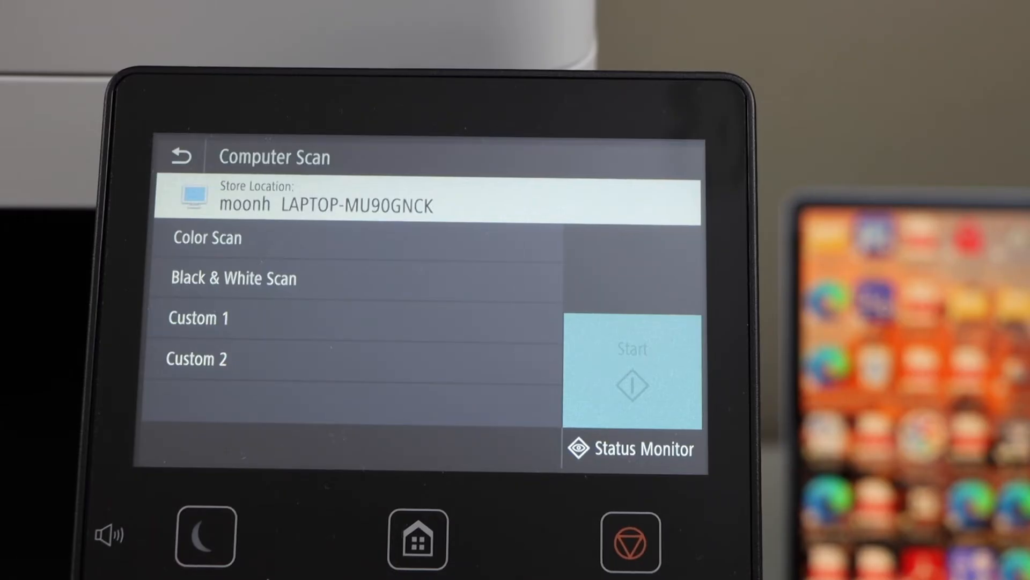
click(358, 238)
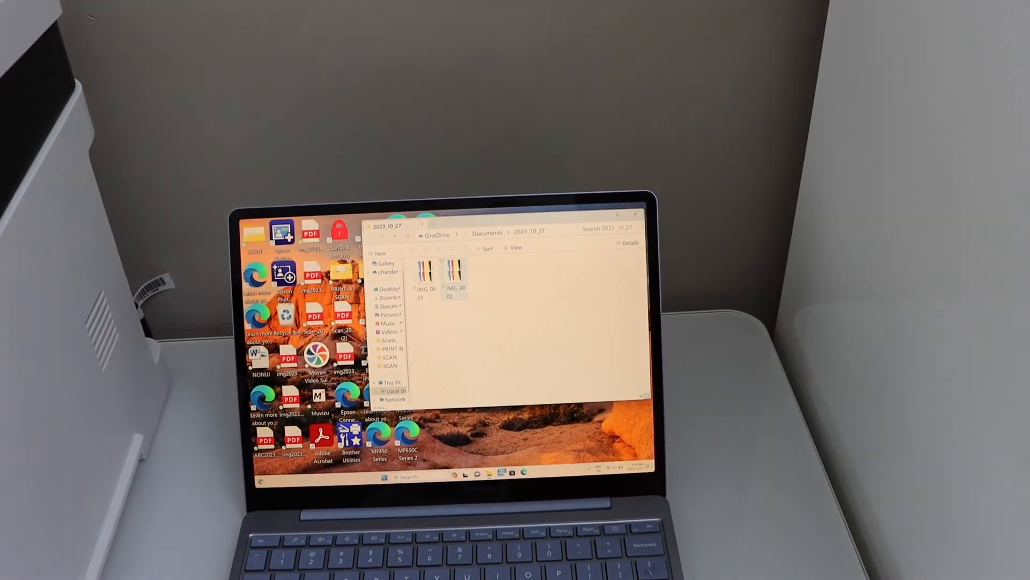
- View the scanned page IMG_0002 from the 2023_10_27 folder in Photos
double_click(455, 273)
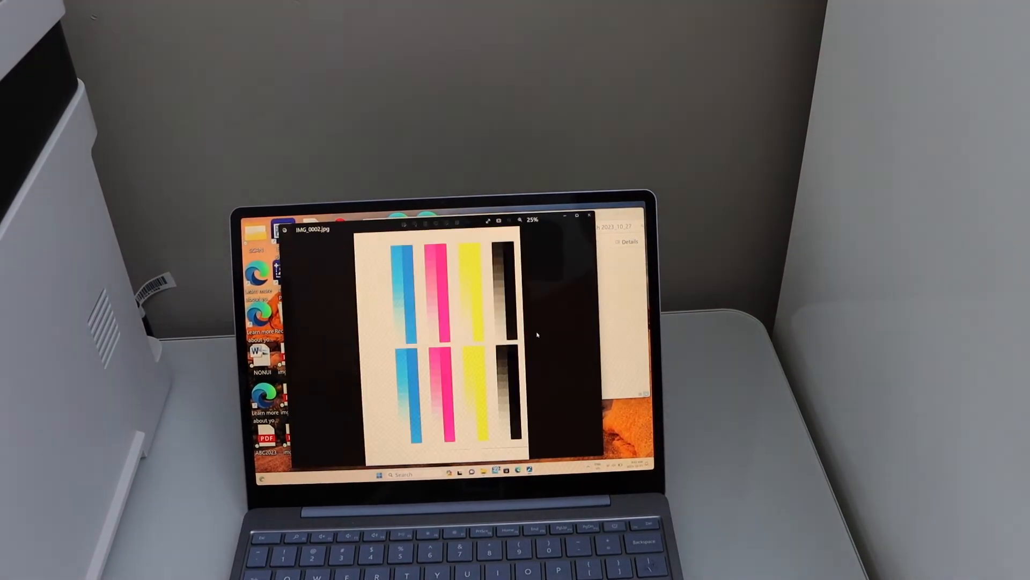